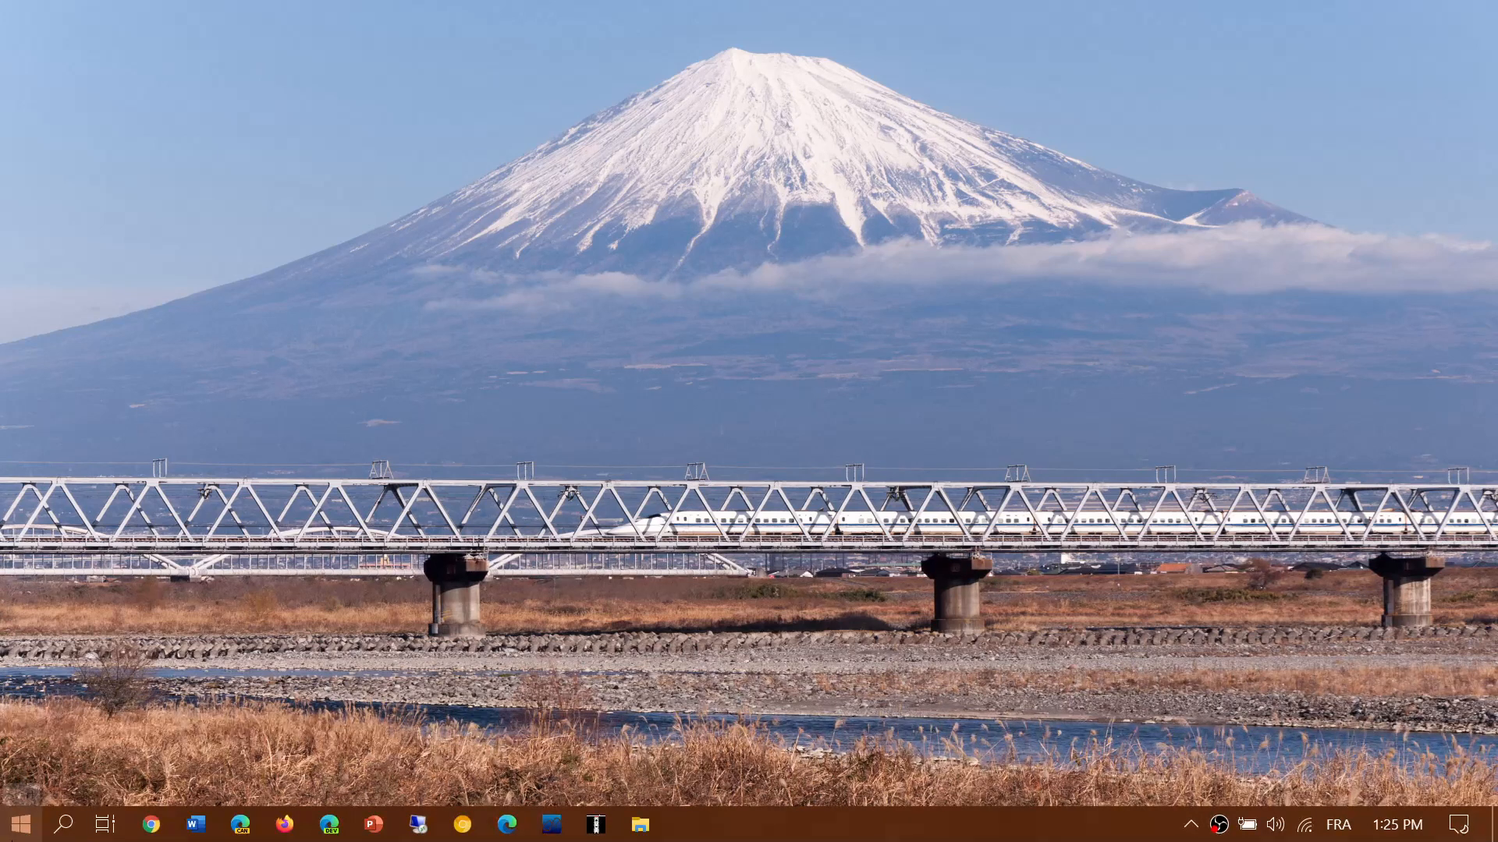
pyautogui.moveTo(18, 824)
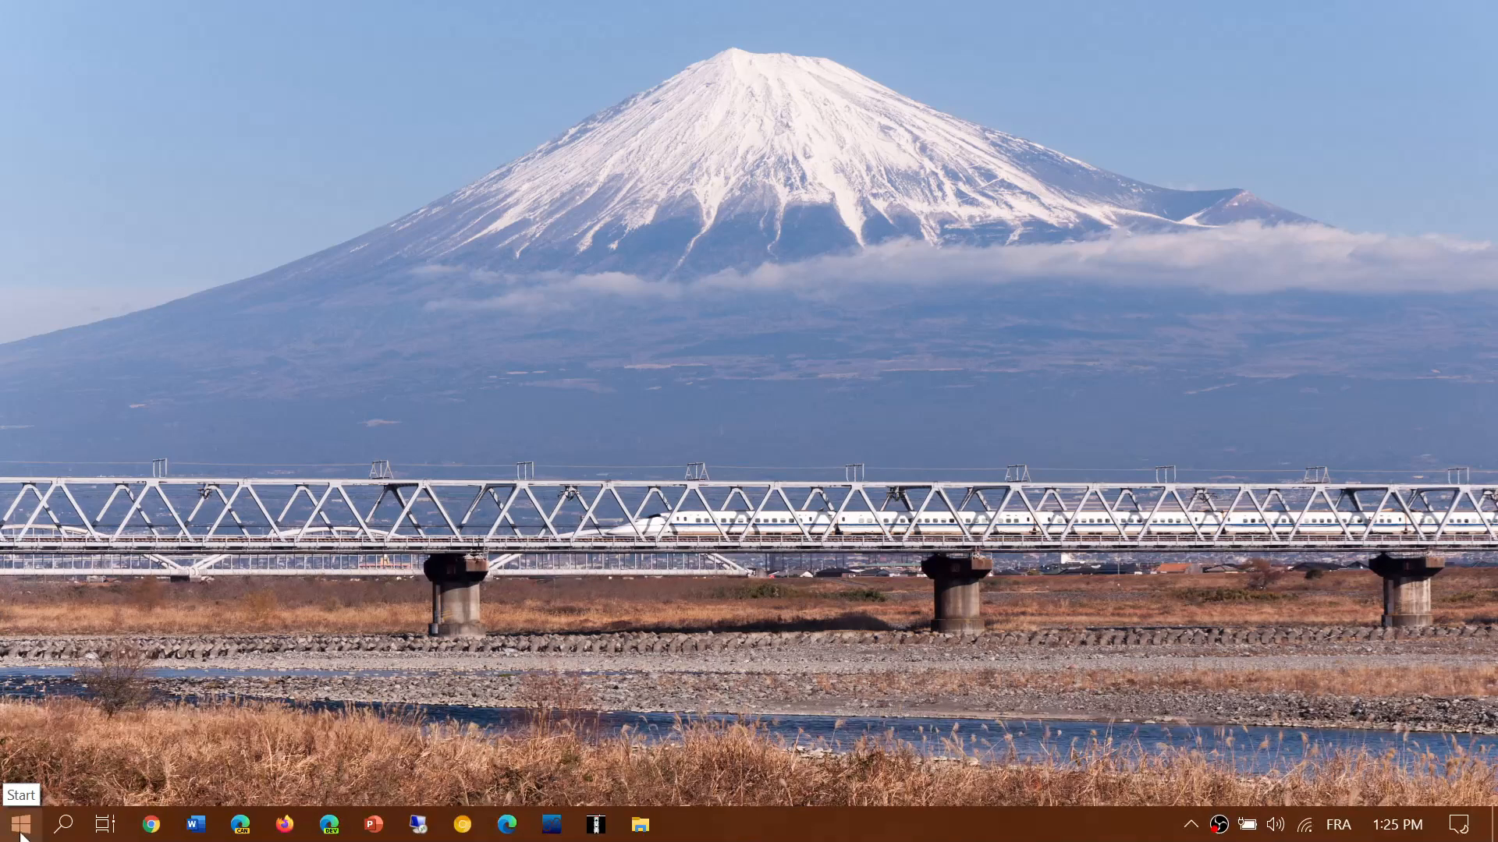
# Bring up the Start button's quick-link menu of system tools
pyautogui.rightClick(17, 824)
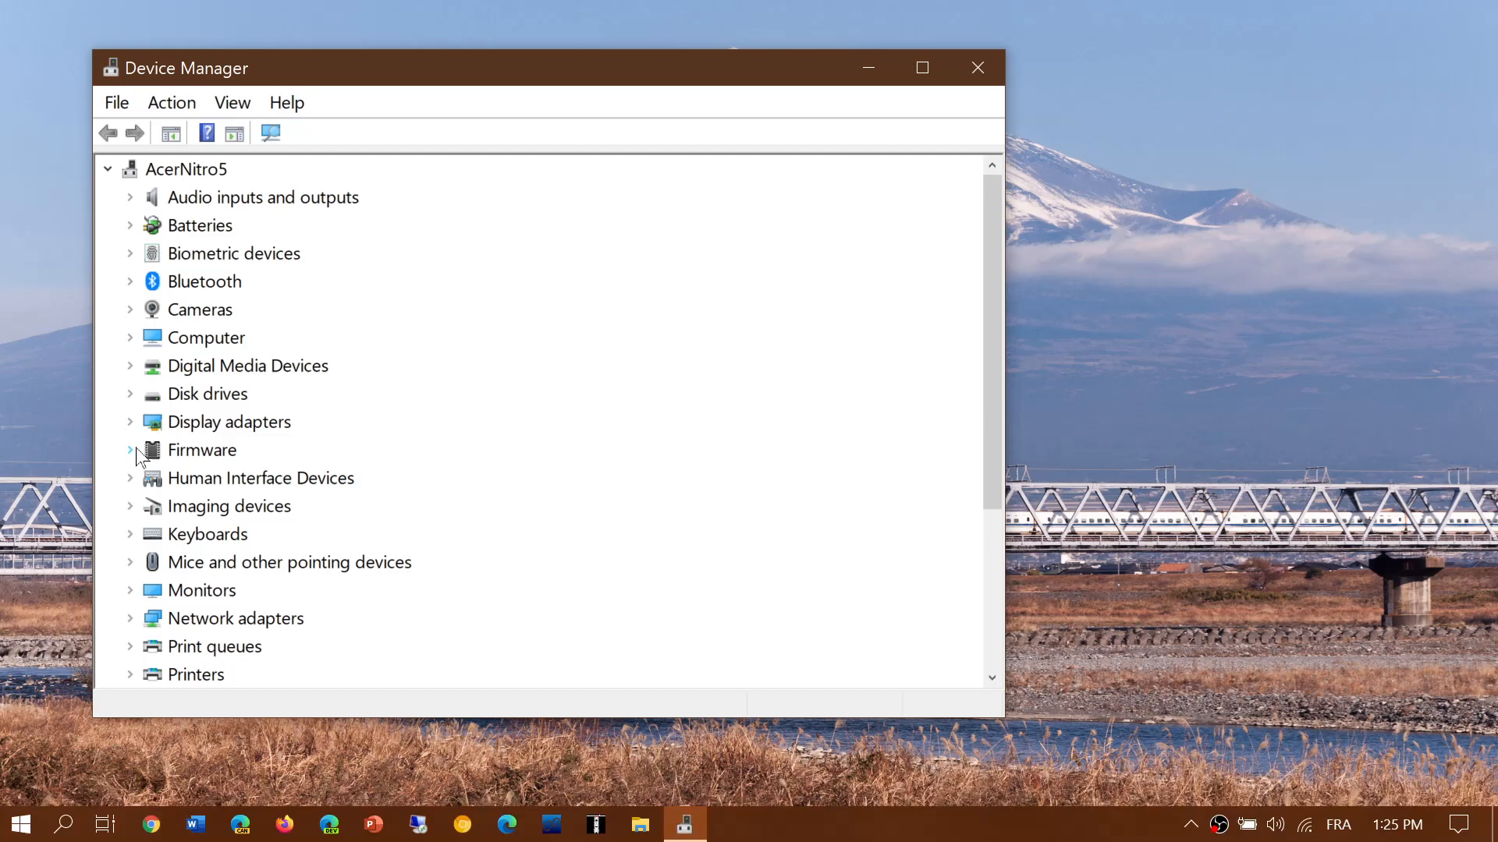
# Review the NVIDIA GeForce GTX 1050 driver date (2020-09-14) under Display adapters, then close its properties
pyautogui.click(129, 423)
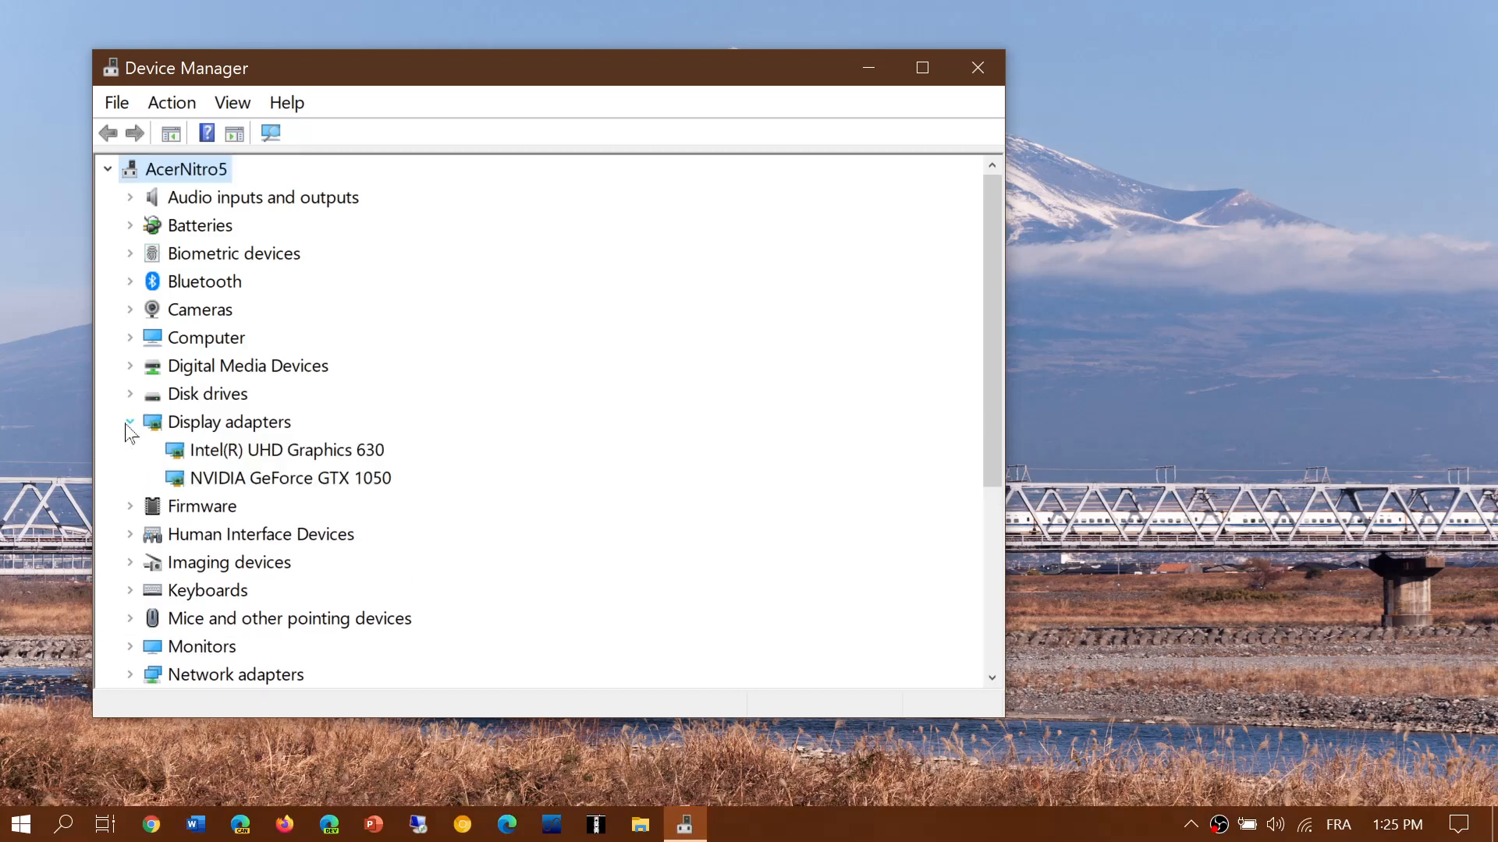
pyautogui.doubleClick(290, 479)
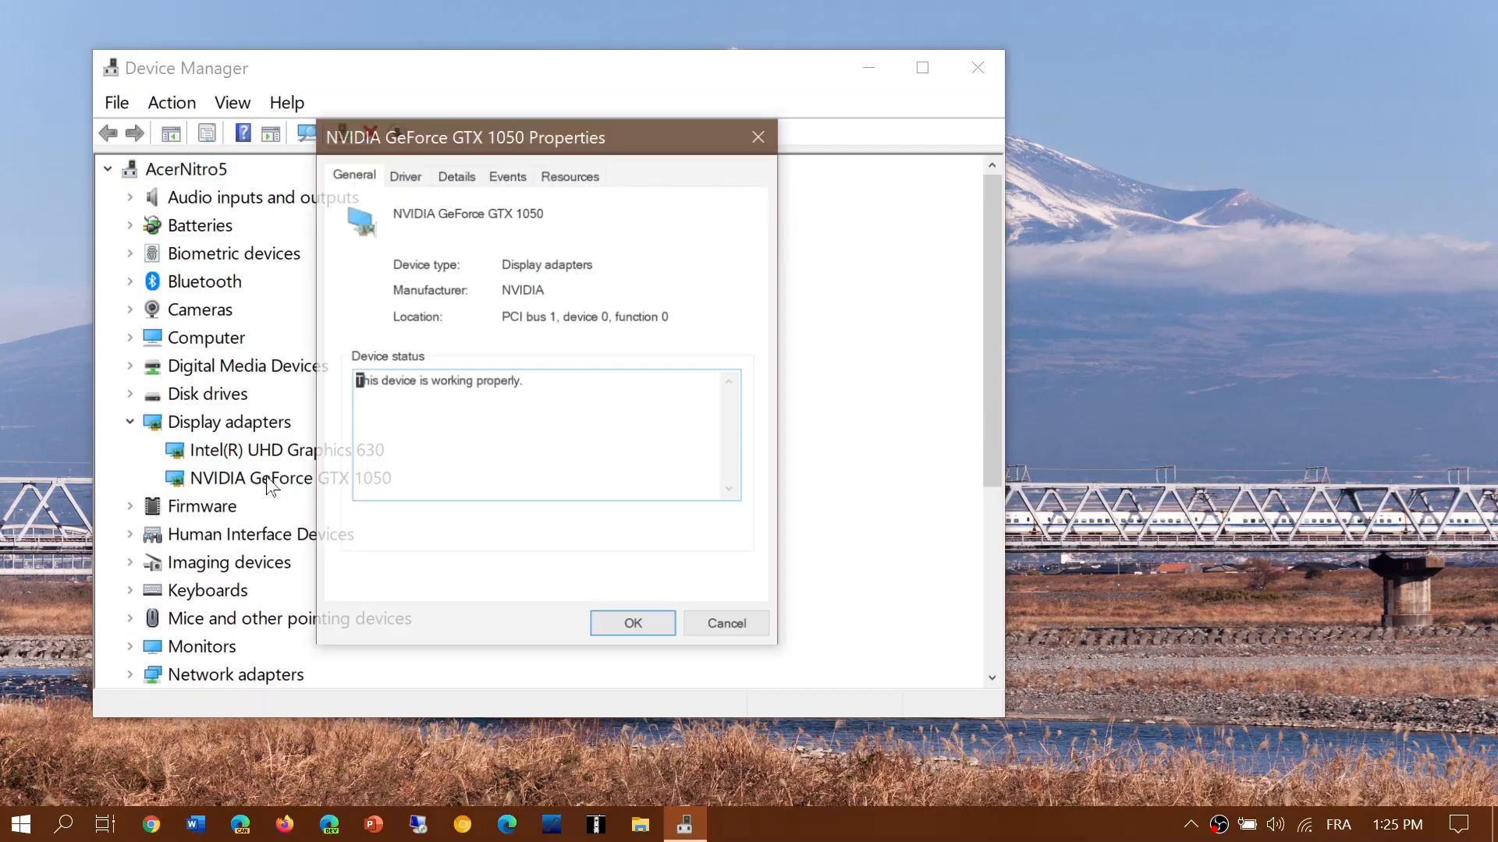
pyautogui.click(405, 175)
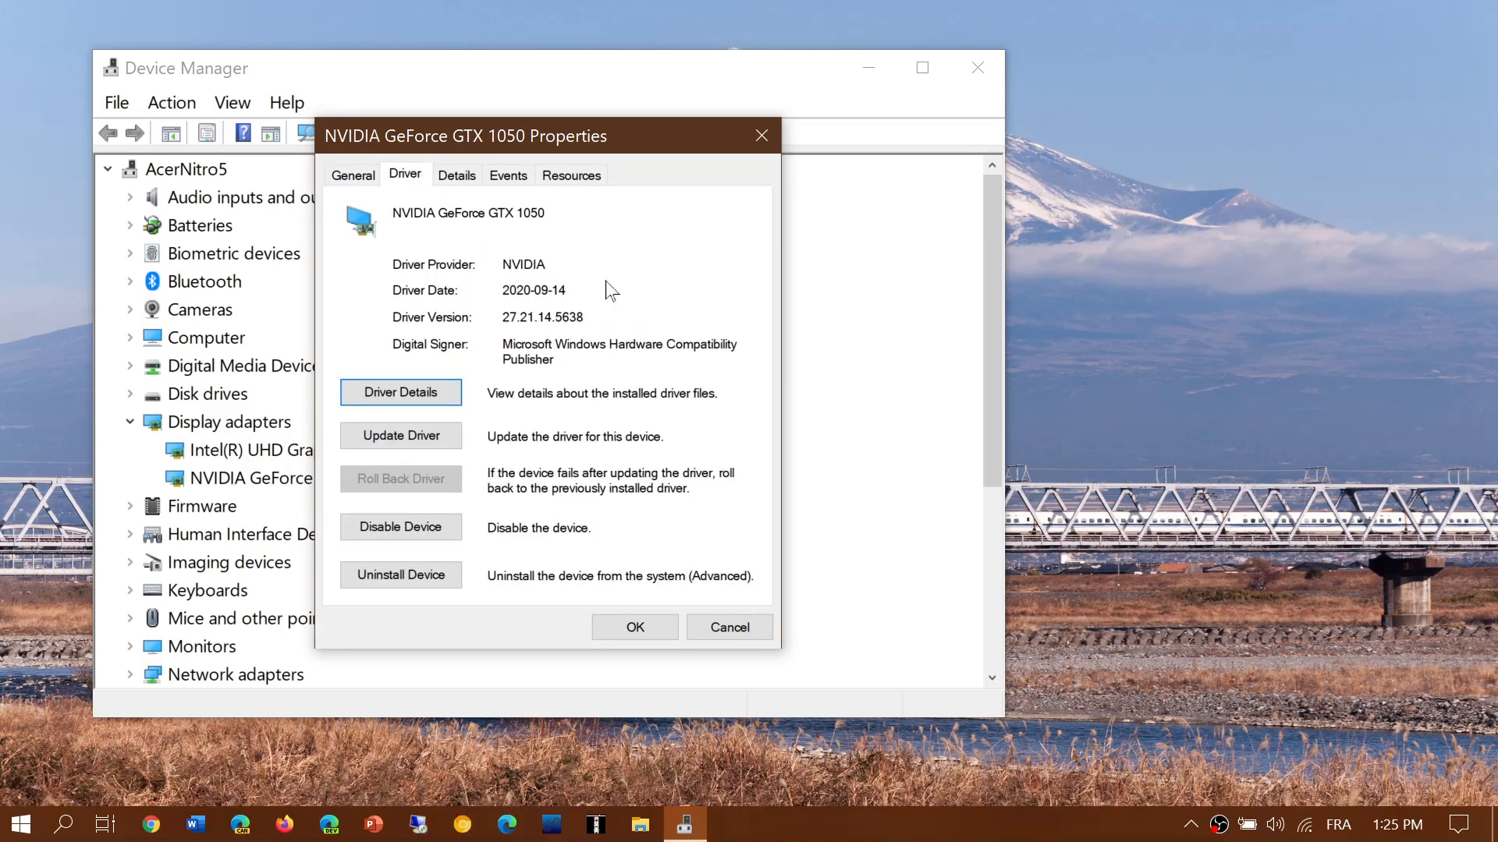
pyautogui.moveTo(663, 538)
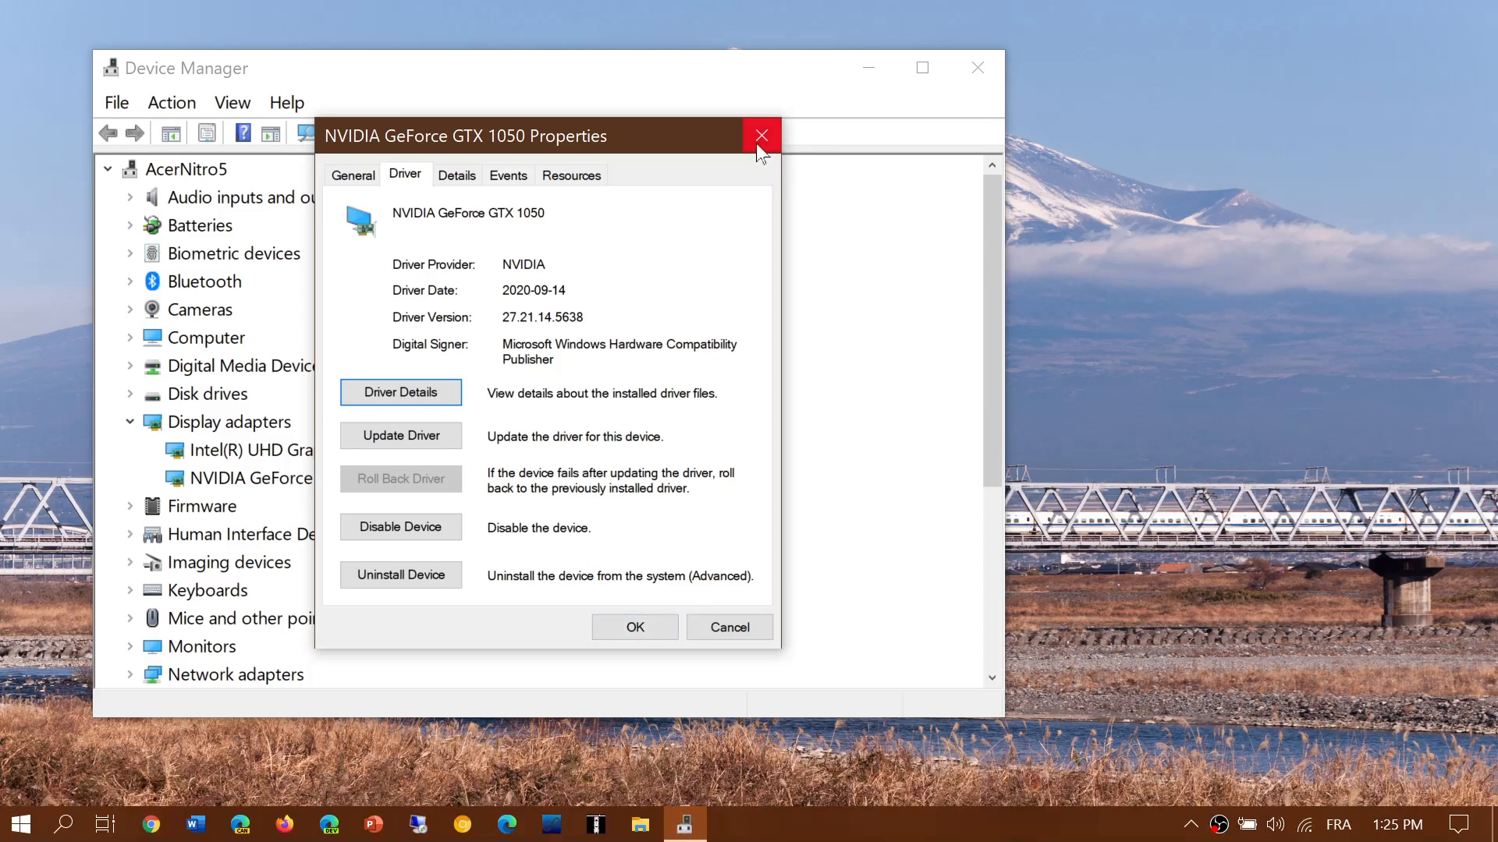
pyautogui.click(760, 136)
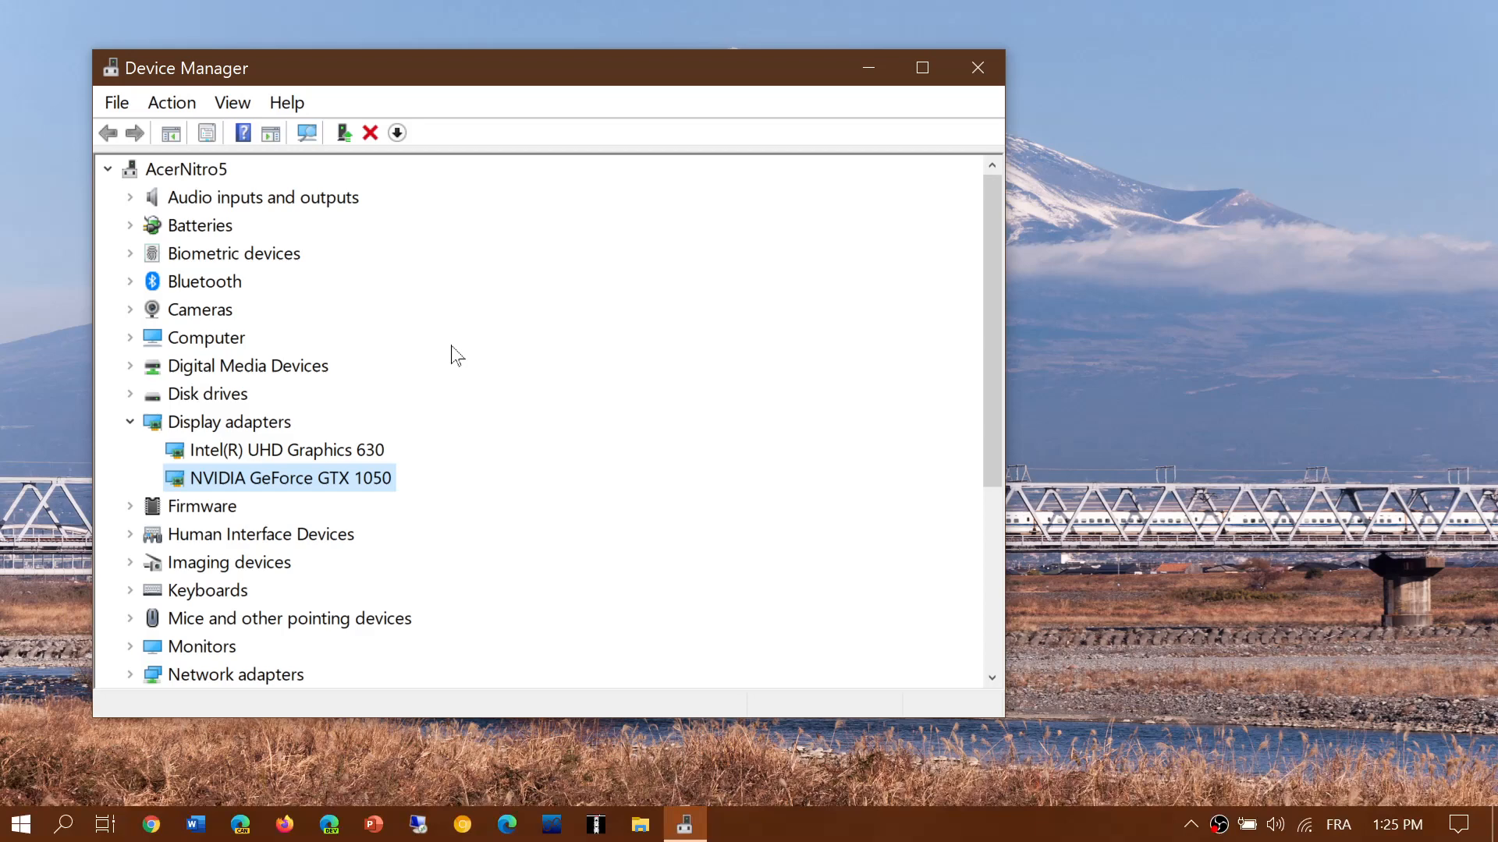
pyautogui.moveTo(295, 512)
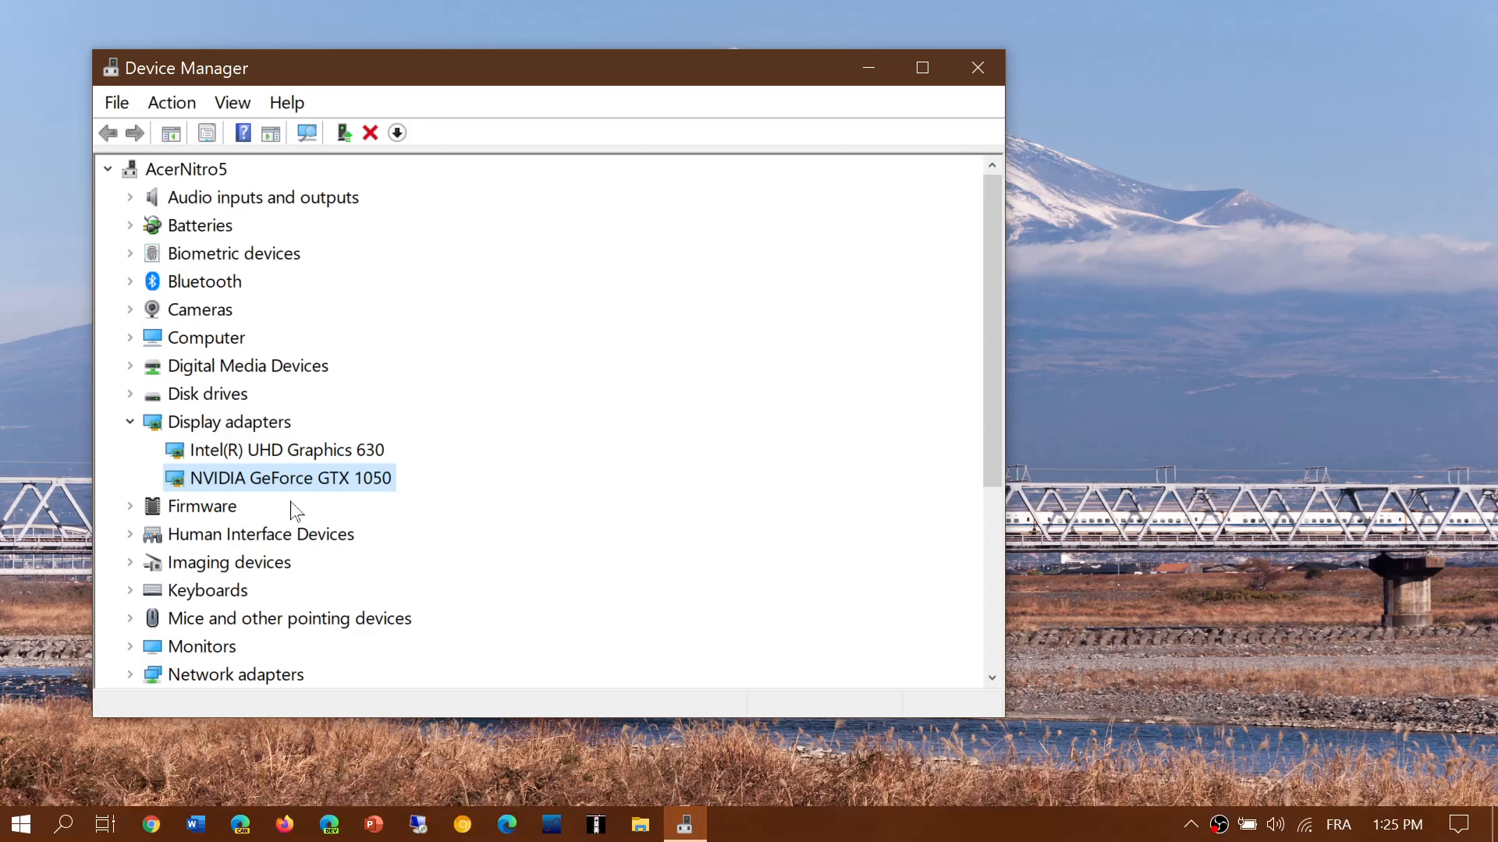
pyautogui.moveTo(220, 261)
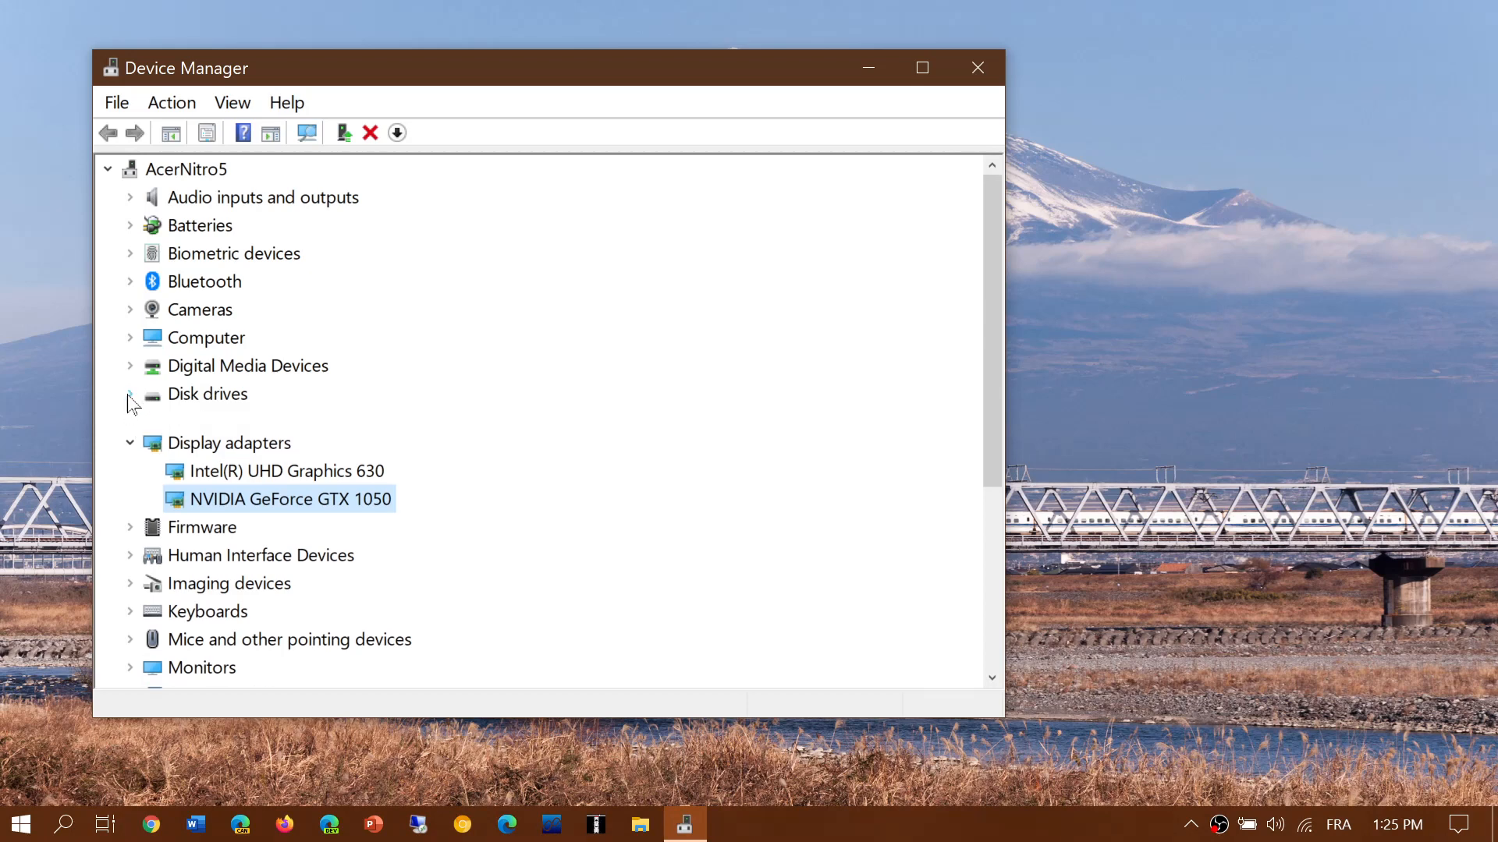
# View the TOSHIBA MQ04ABF100 disk's driver information under Disk drives
pyautogui.click(130, 393)
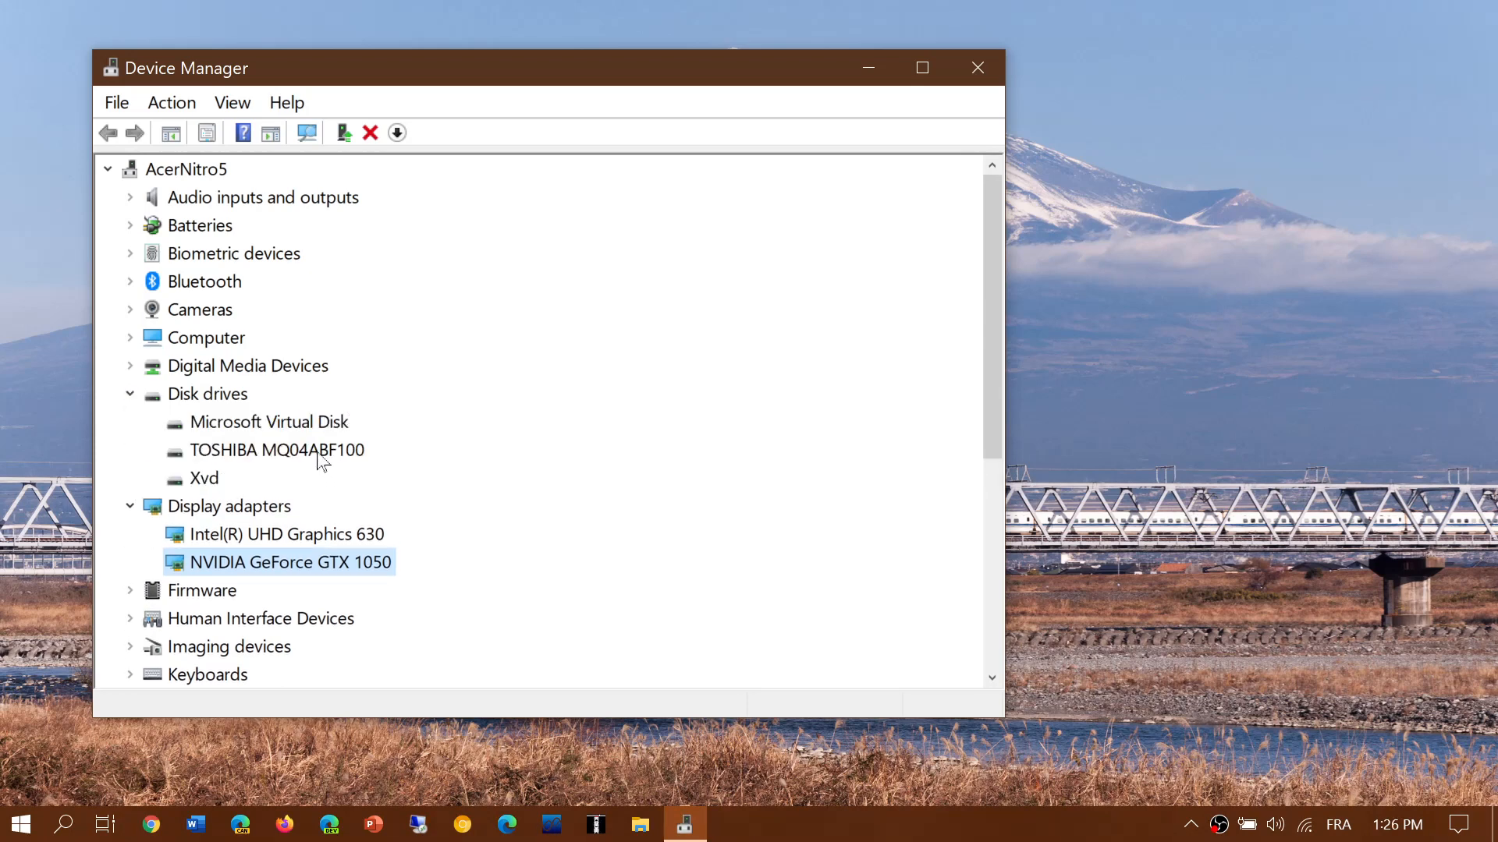
pyautogui.doubleClick(276, 449)
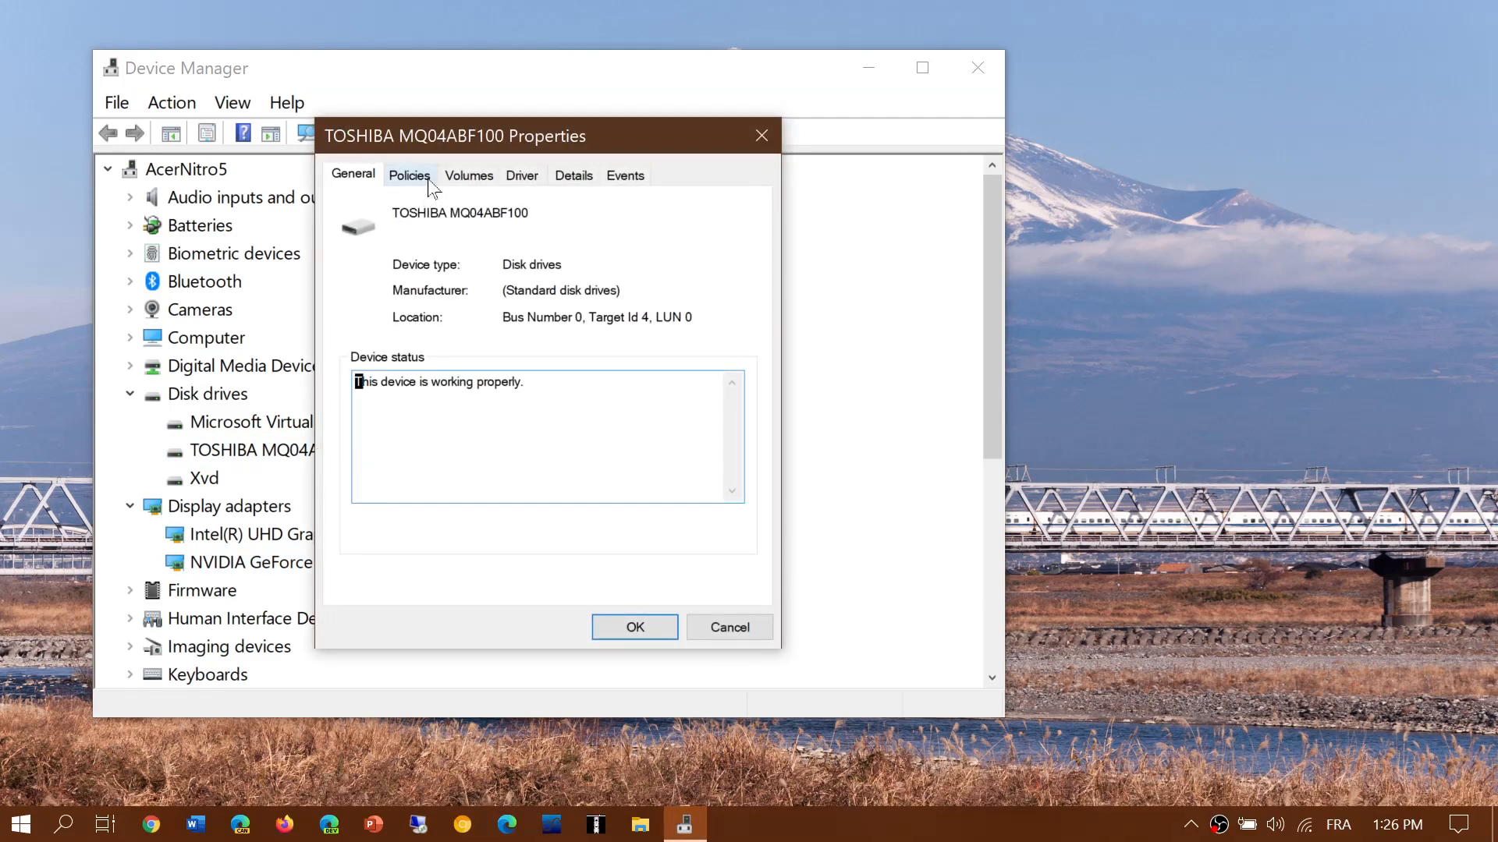
pyautogui.click(521, 174)
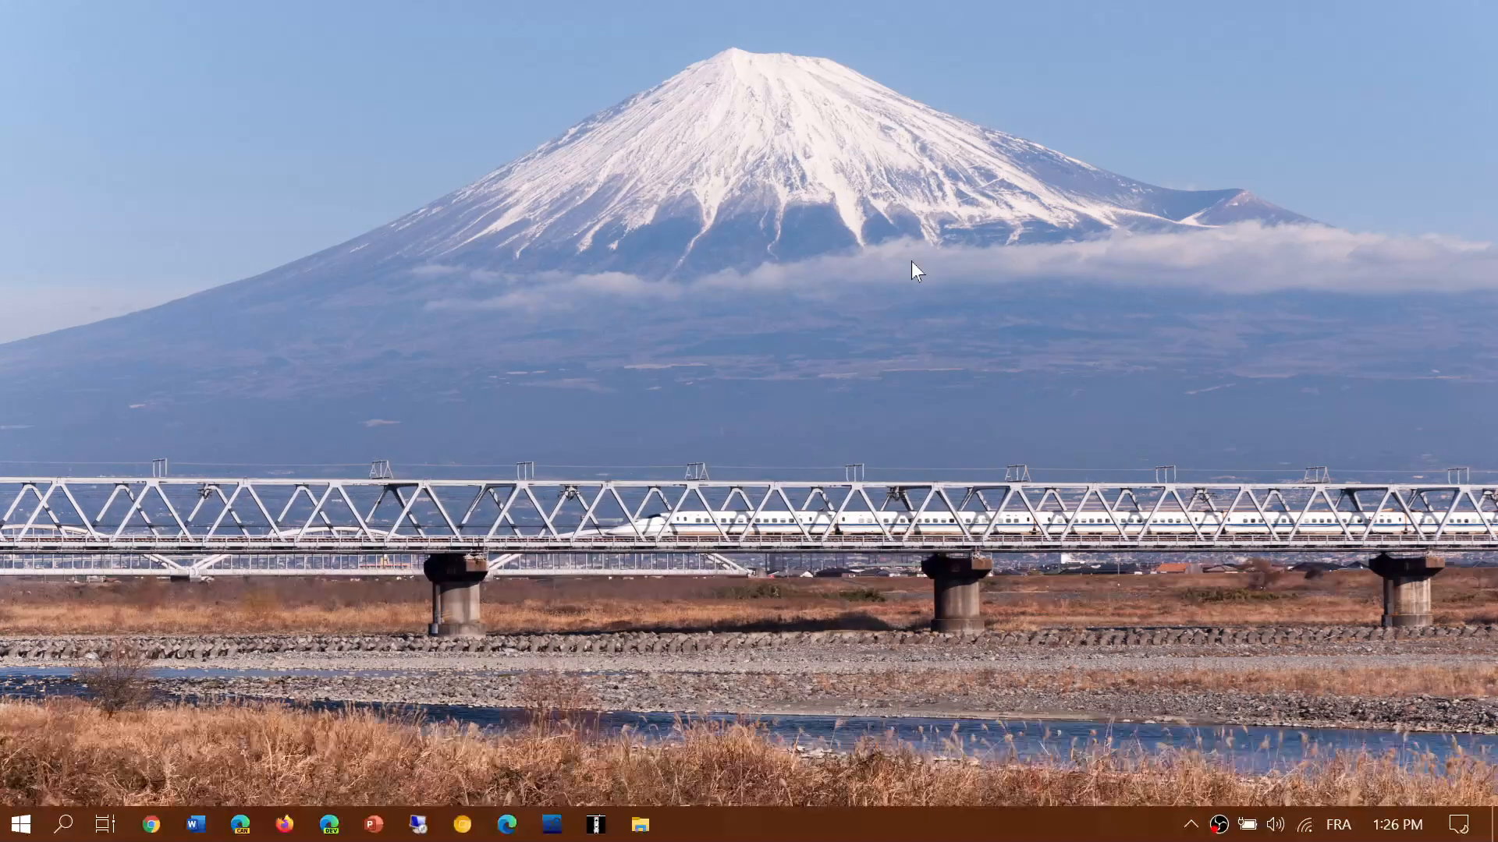
pyautogui.moveTo(873, 391)
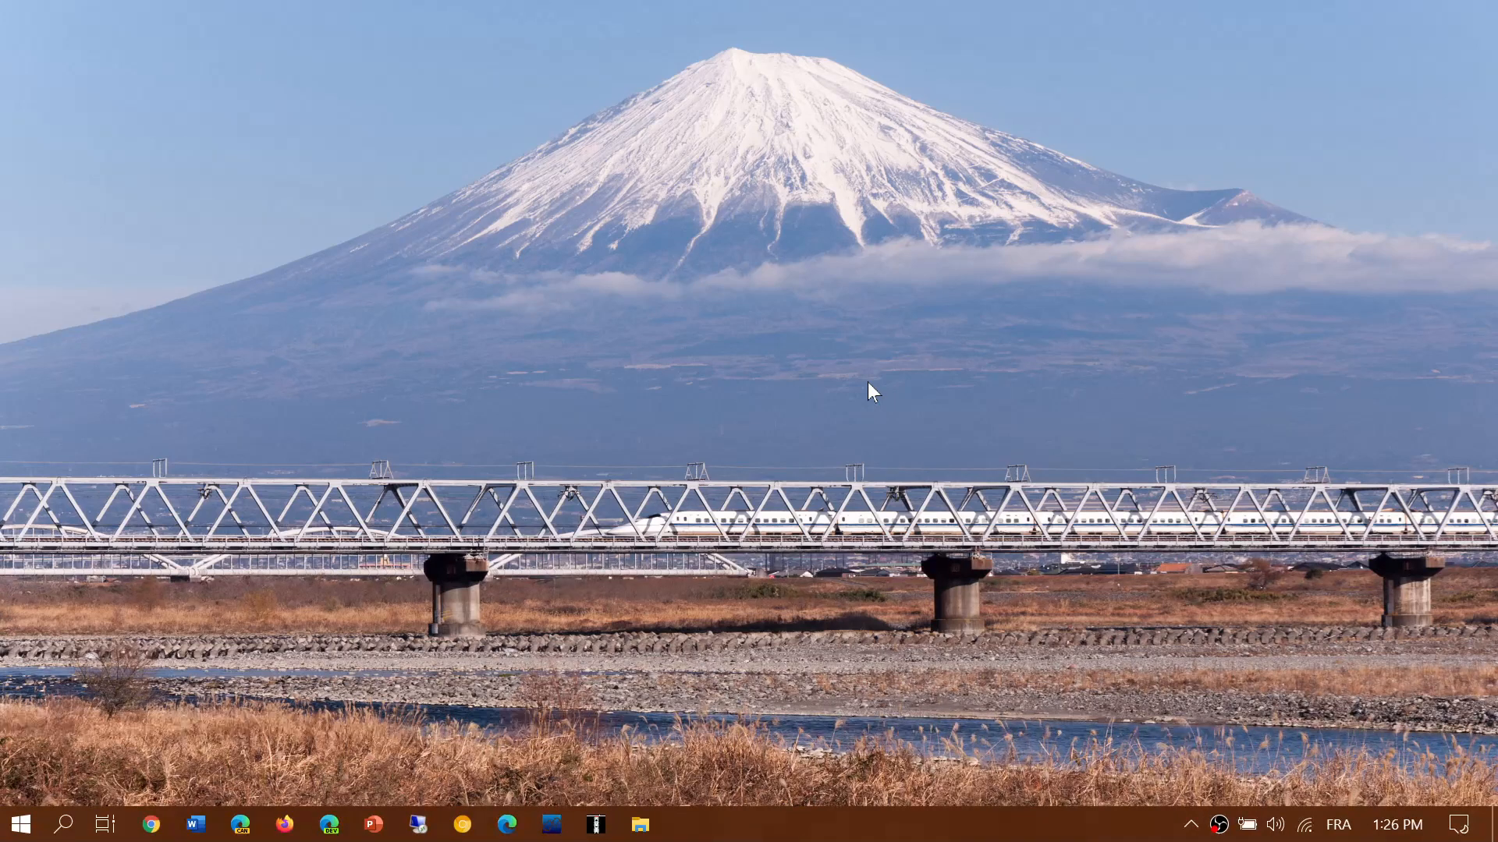
pyautogui.moveTo(81, 702)
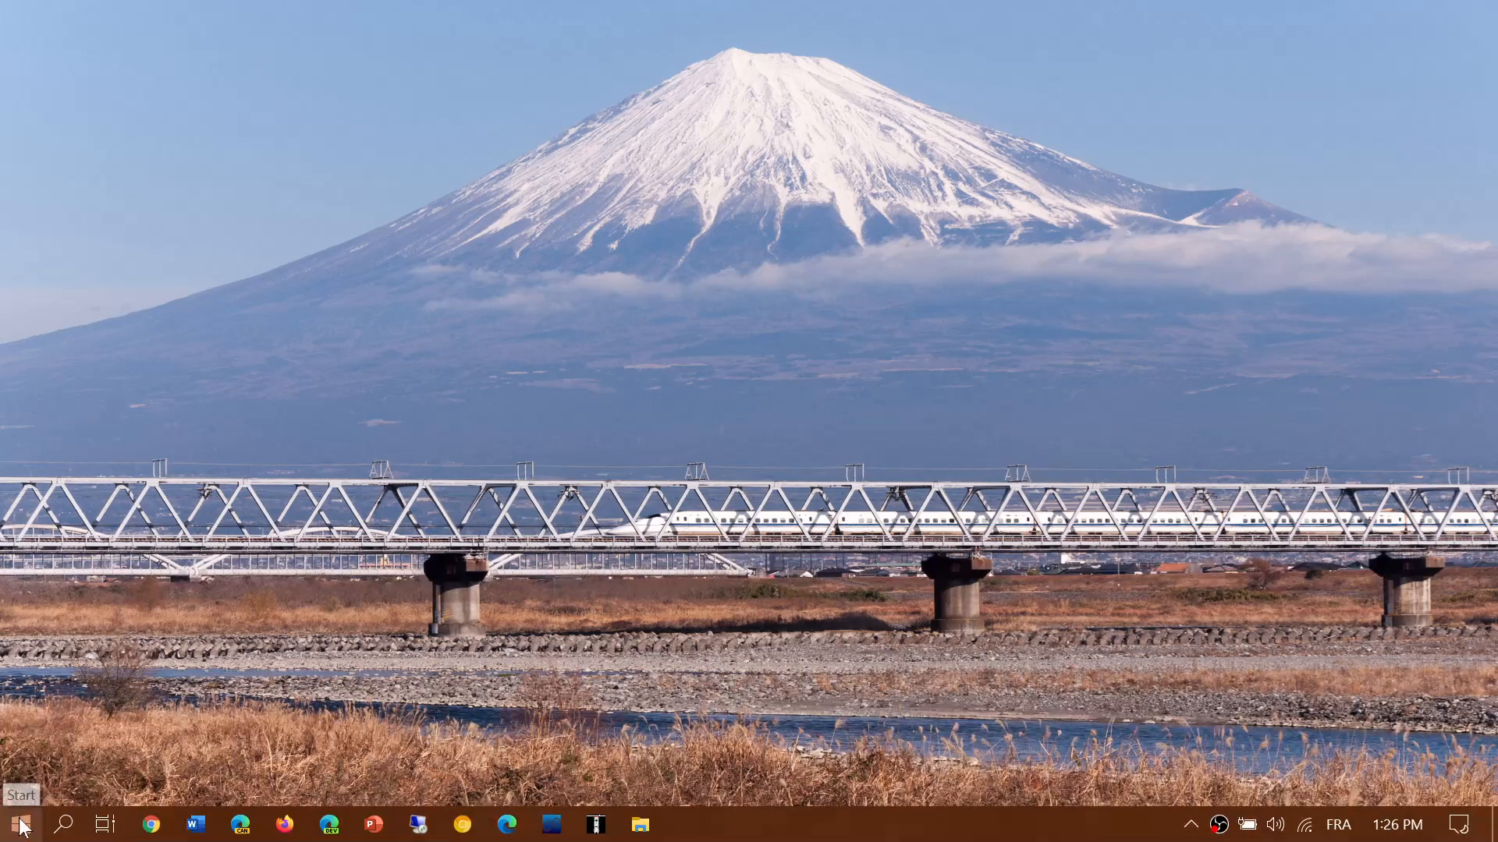
# Launch Device Manager from the Start quick-link menu and scroll down to Network adapters
pyautogui.rightClick(19, 824)
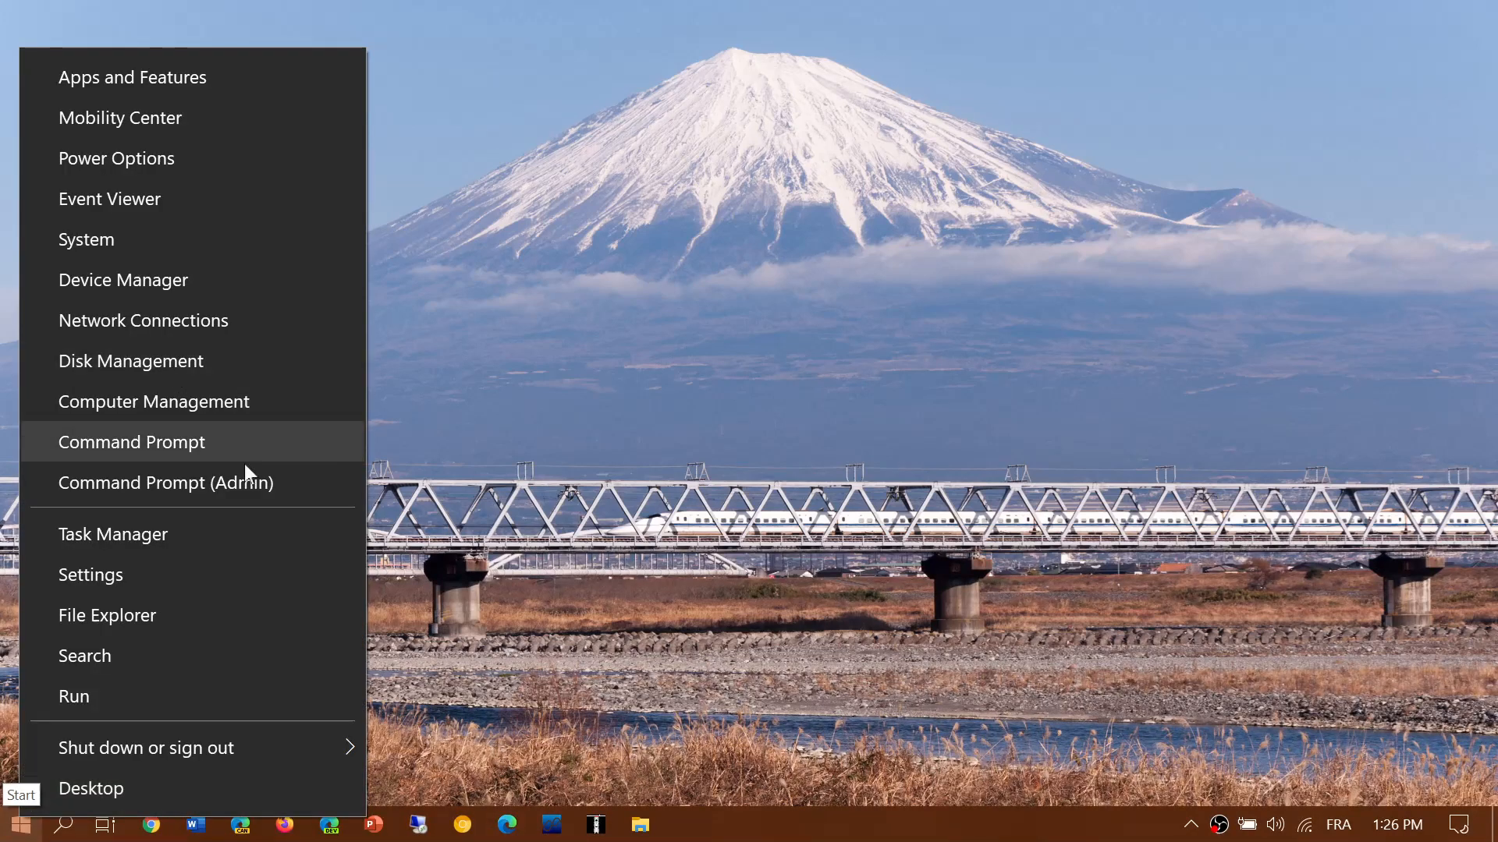
pyautogui.moveTo(573, 530)
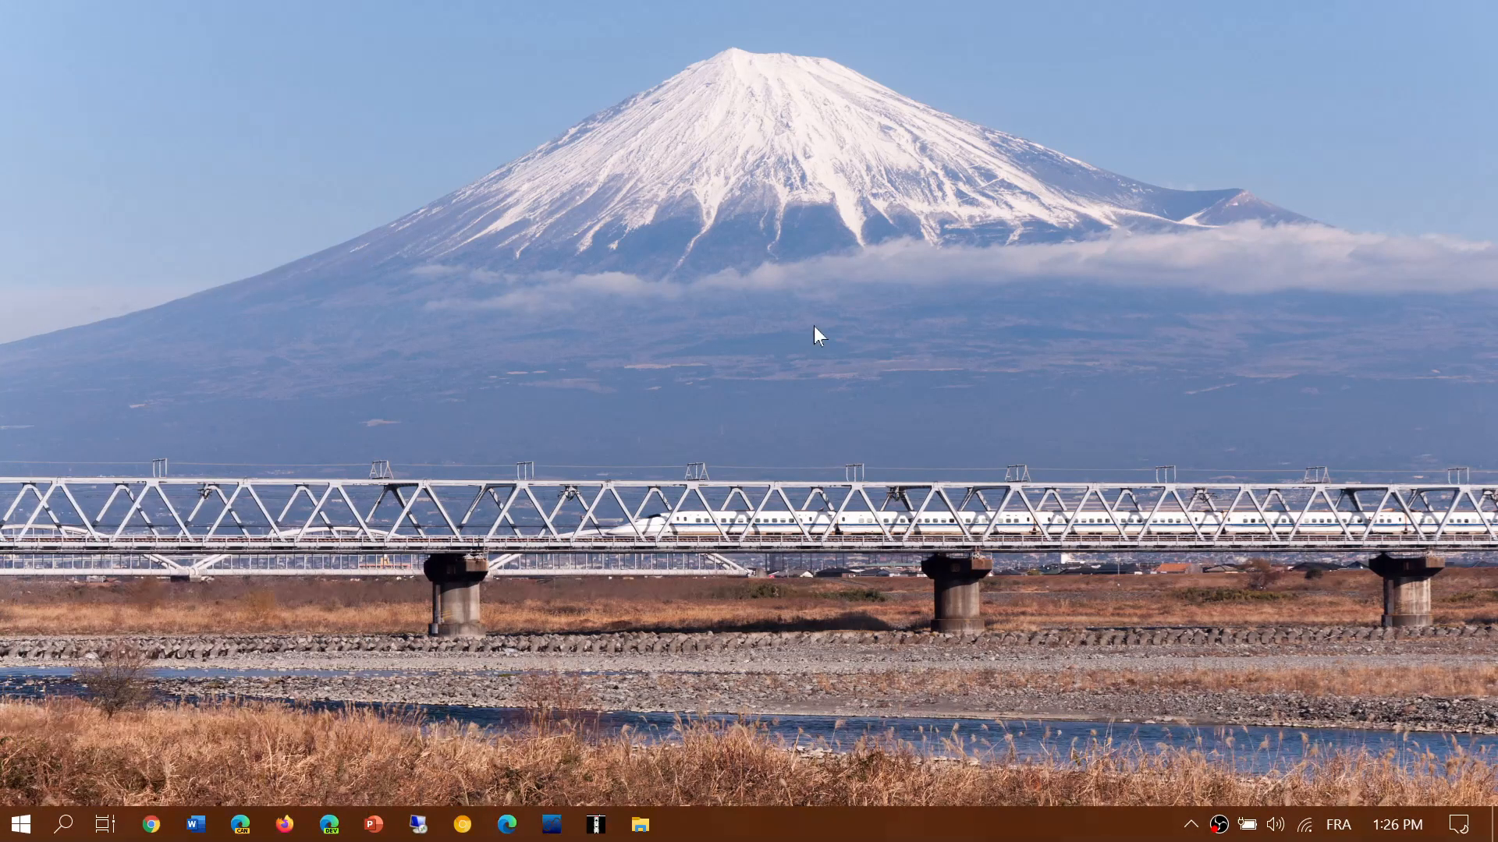
pyautogui.click(683, 824)
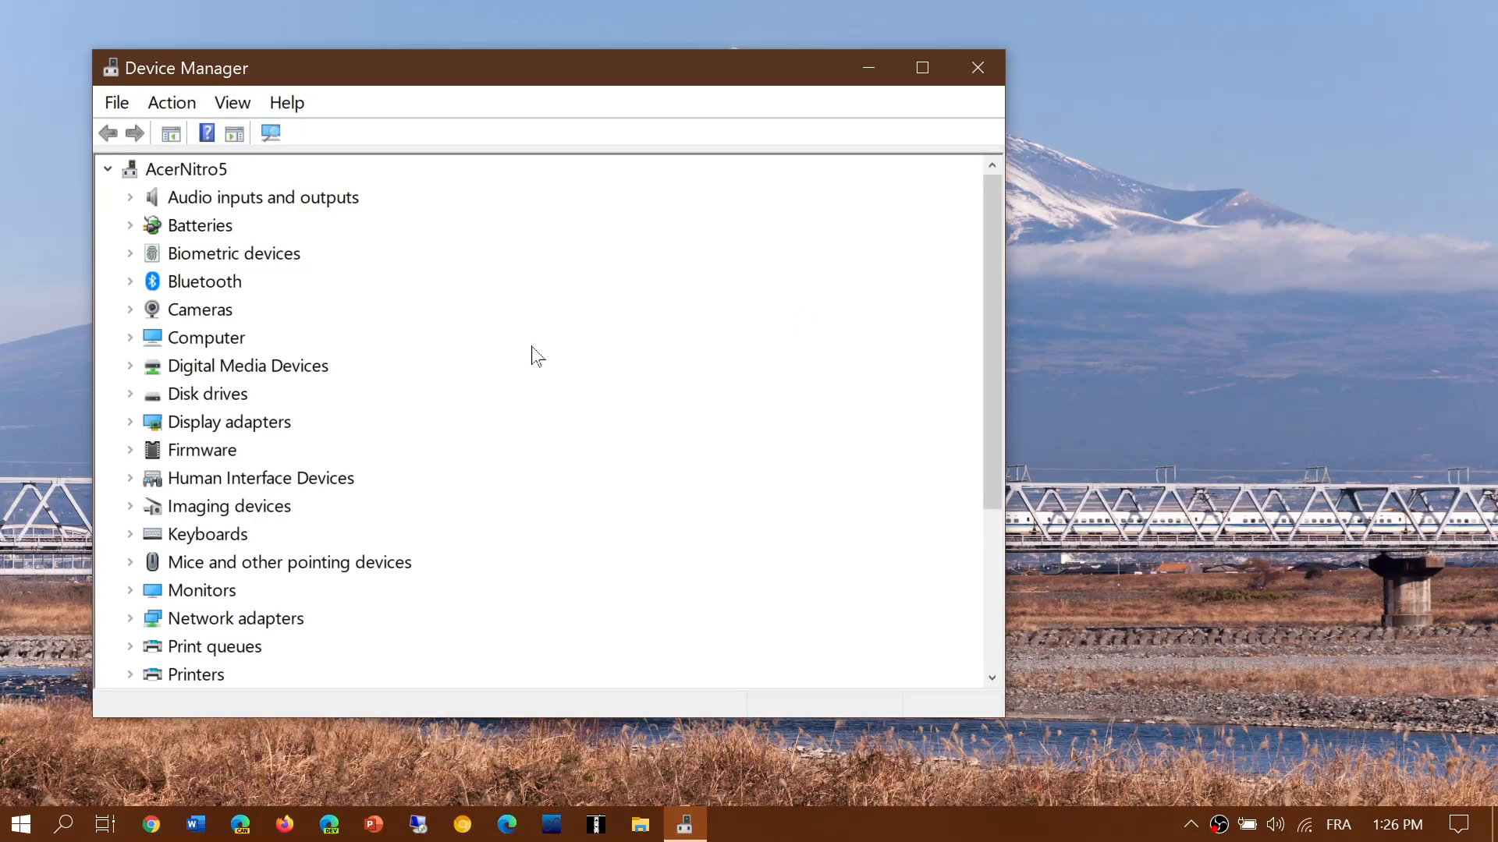
pyautogui.scroll(-3)
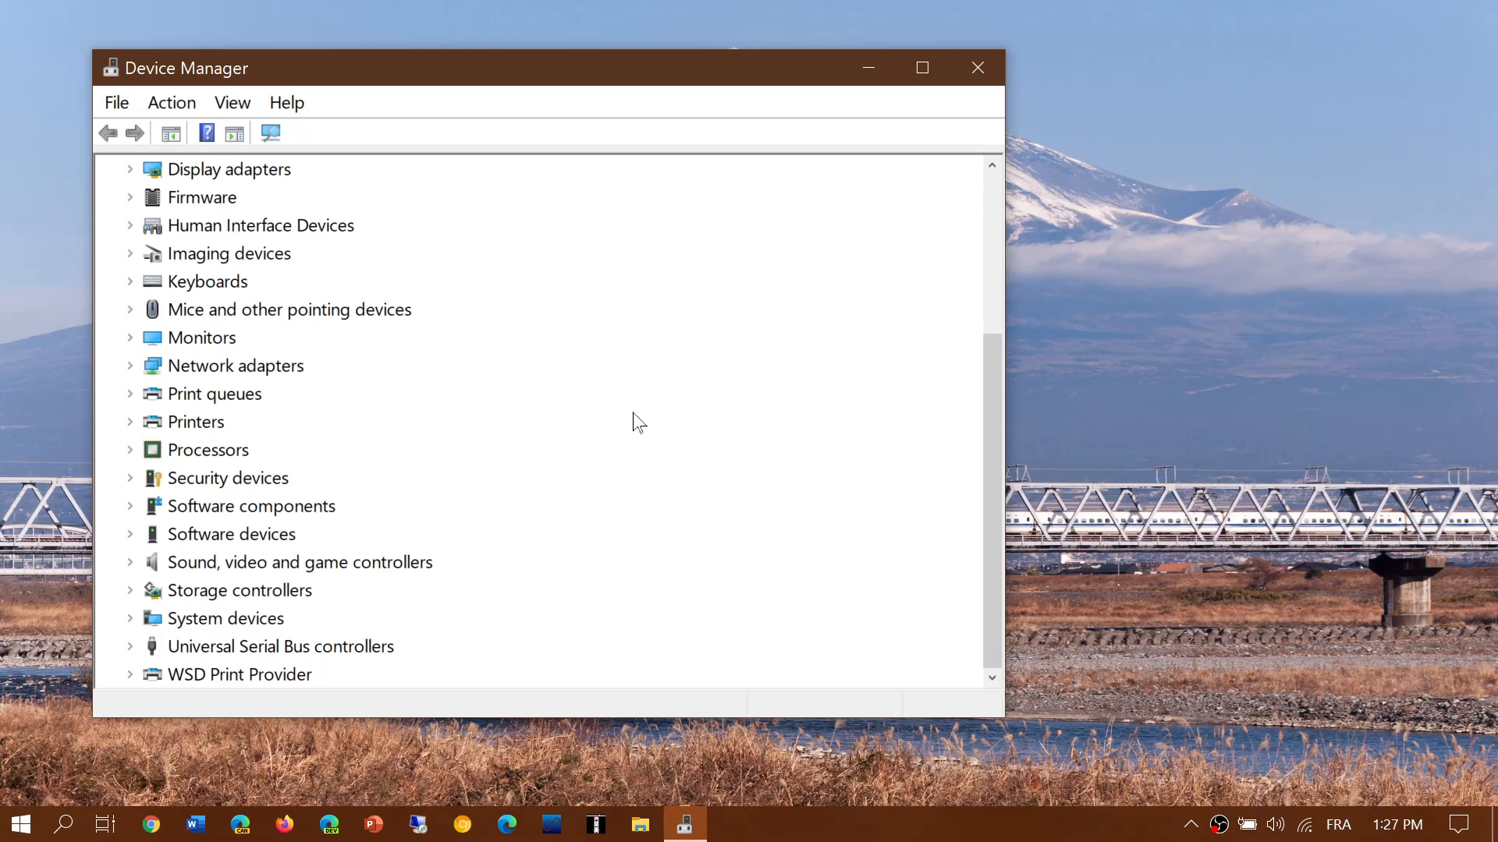
pyautogui.moveTo(131, 371)
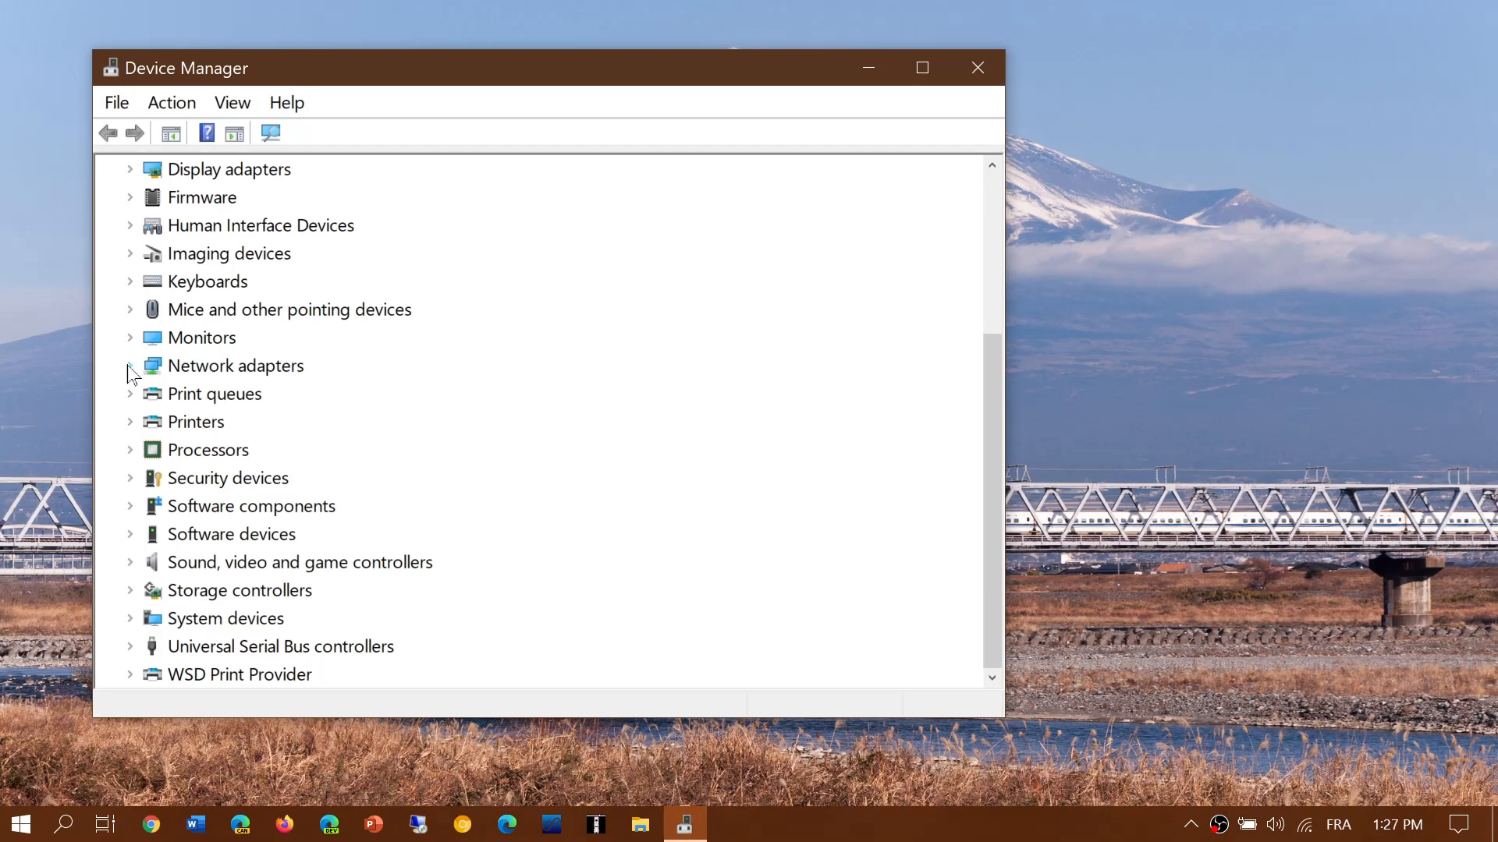
# Review the Intel Wireless-AC 9560 160MHz driver date (2020-01-07) under Network adapters, then close its properties
pyautogui.click(129, 365)
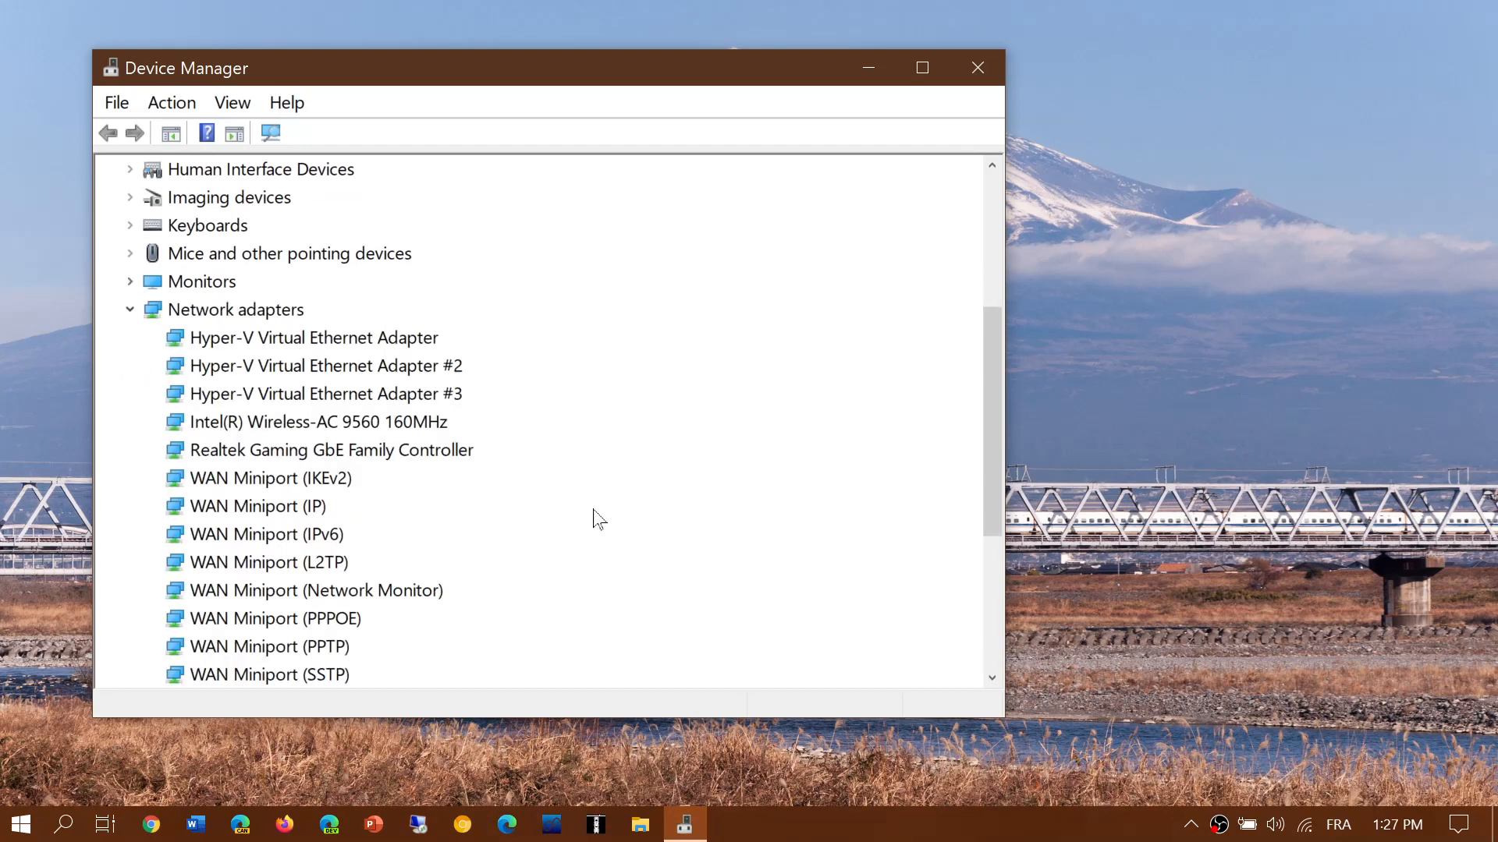
pyautogui.click(318, 337)
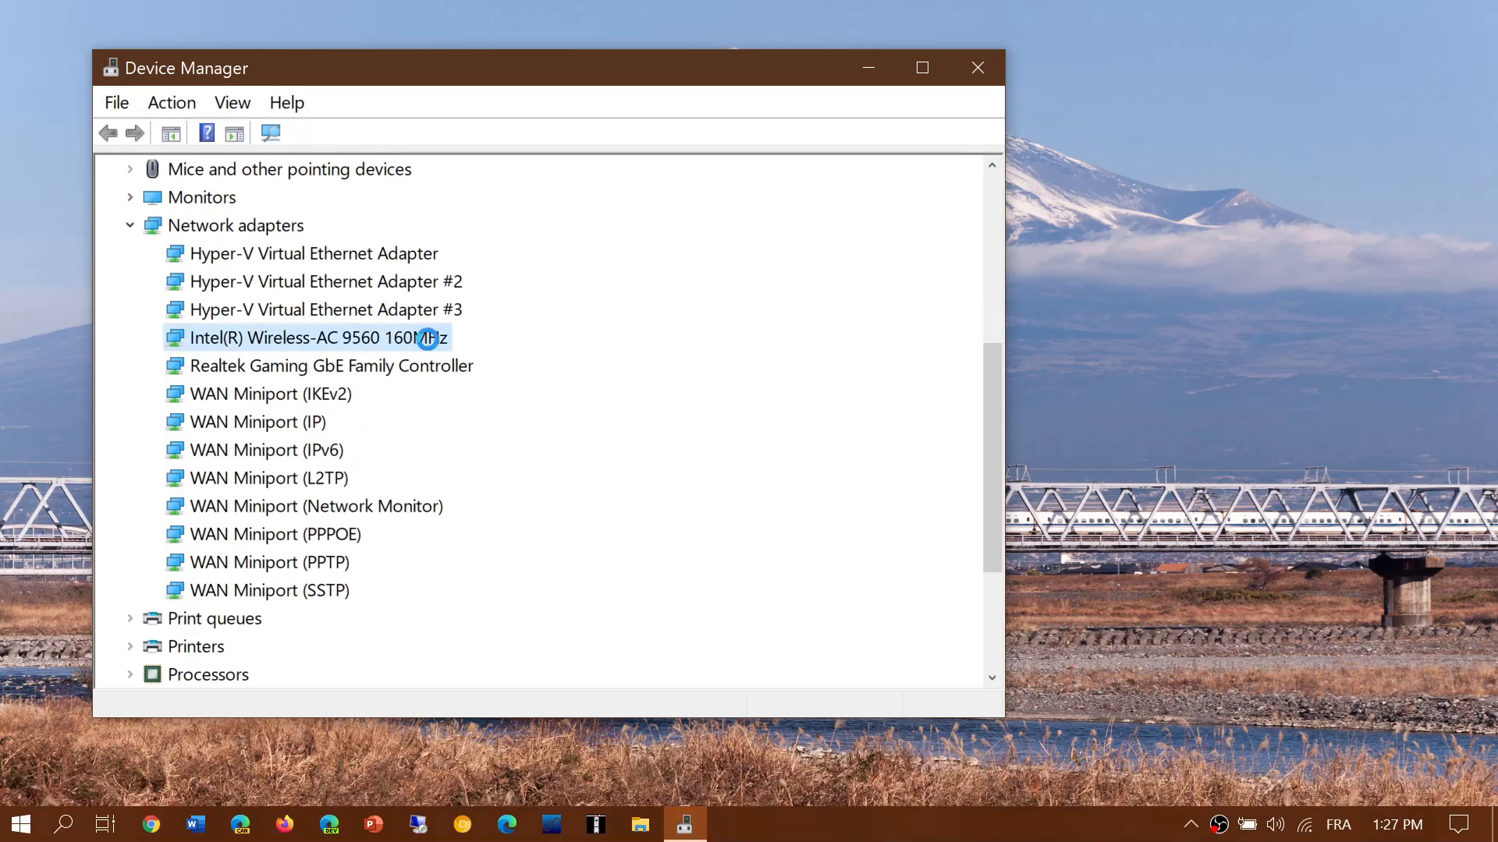
pyautogui.doubleClick(314, 339)
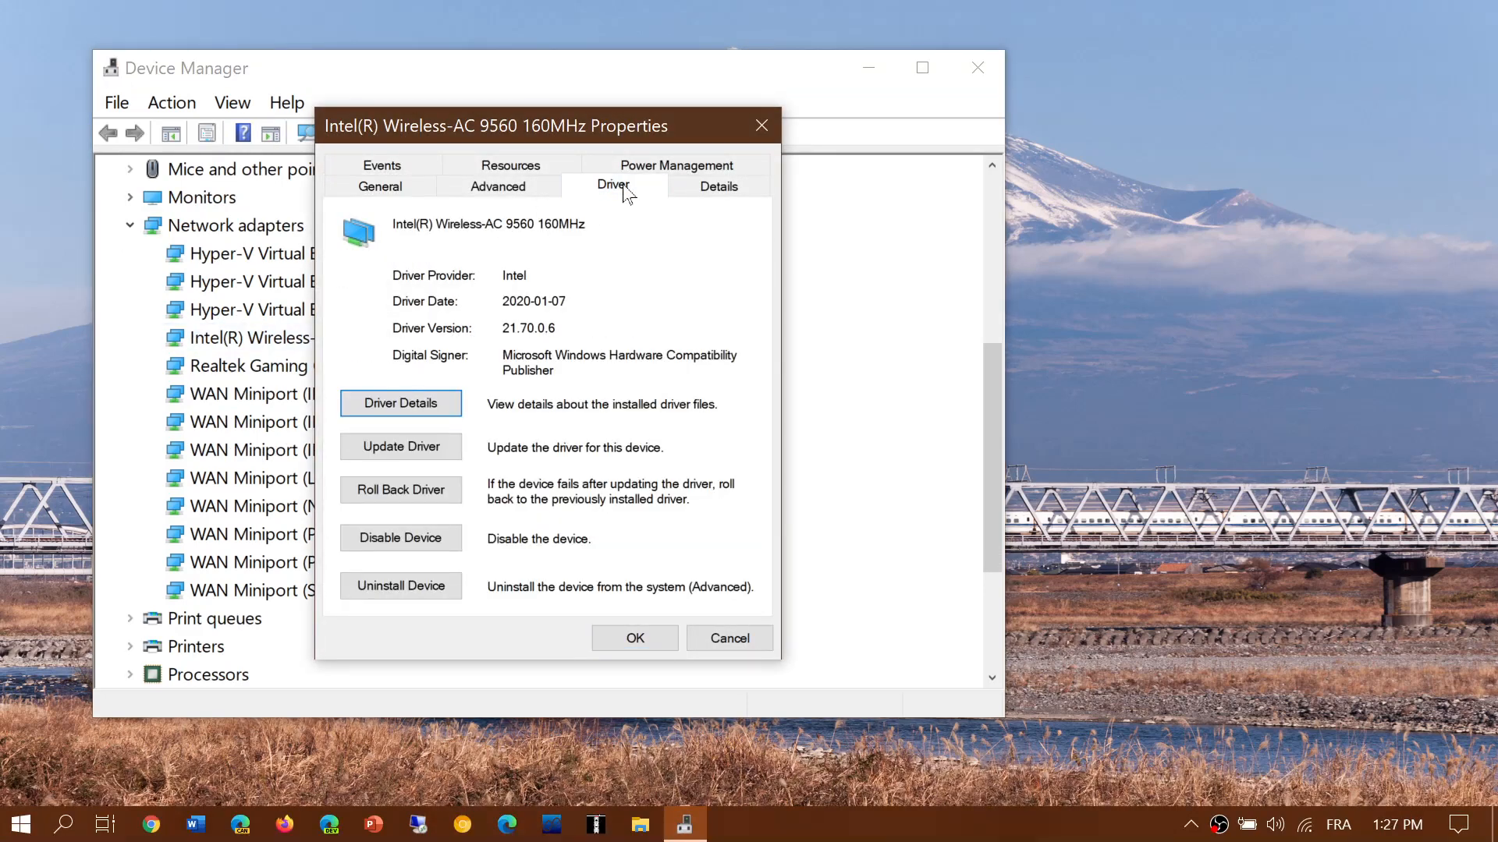
pyautogui.moveTo(701, 390)
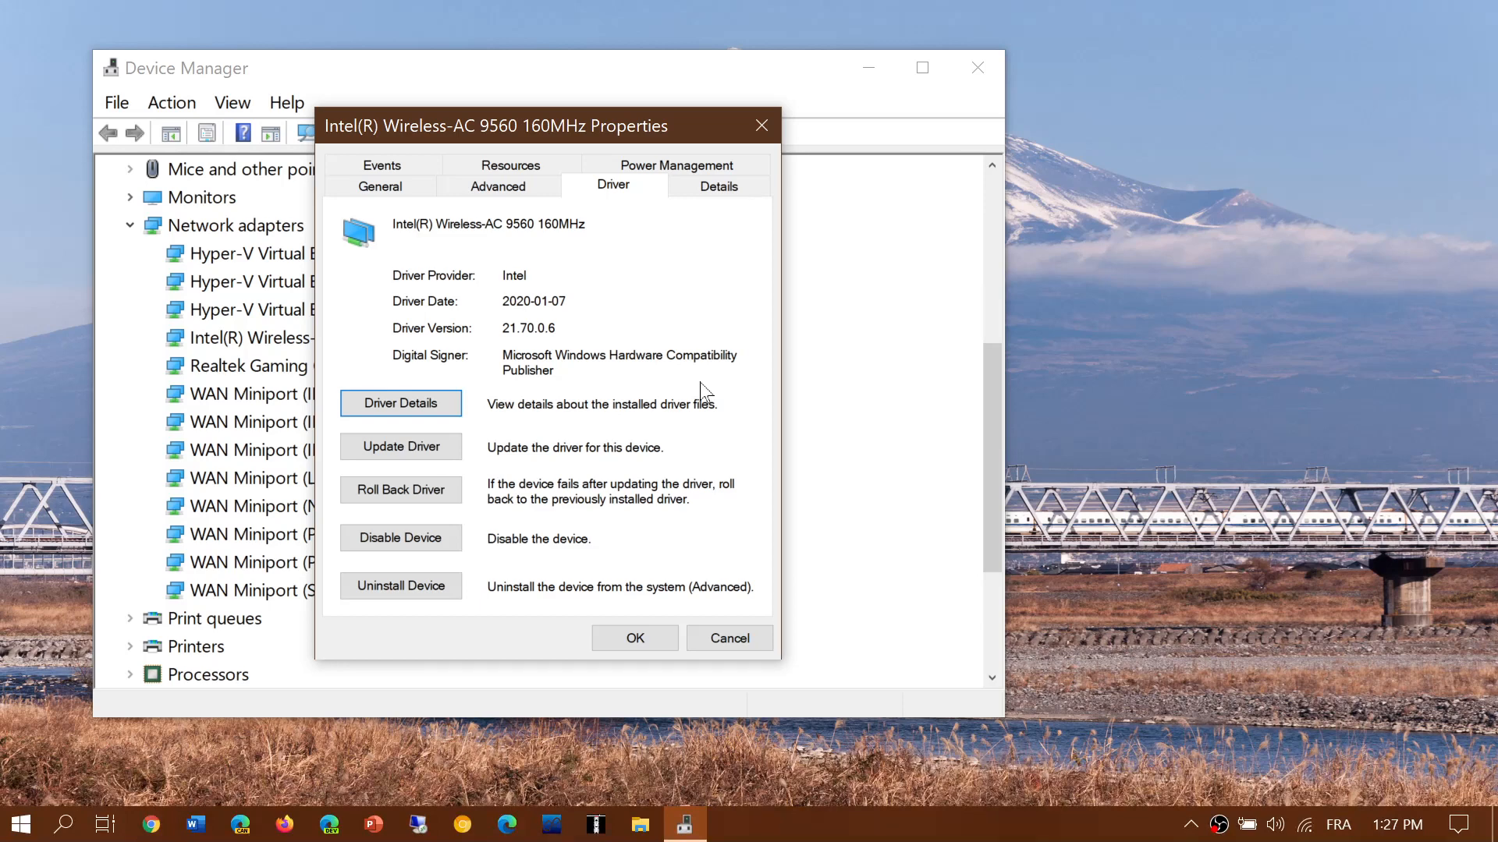
pyautogui.moveTo(762, 125)
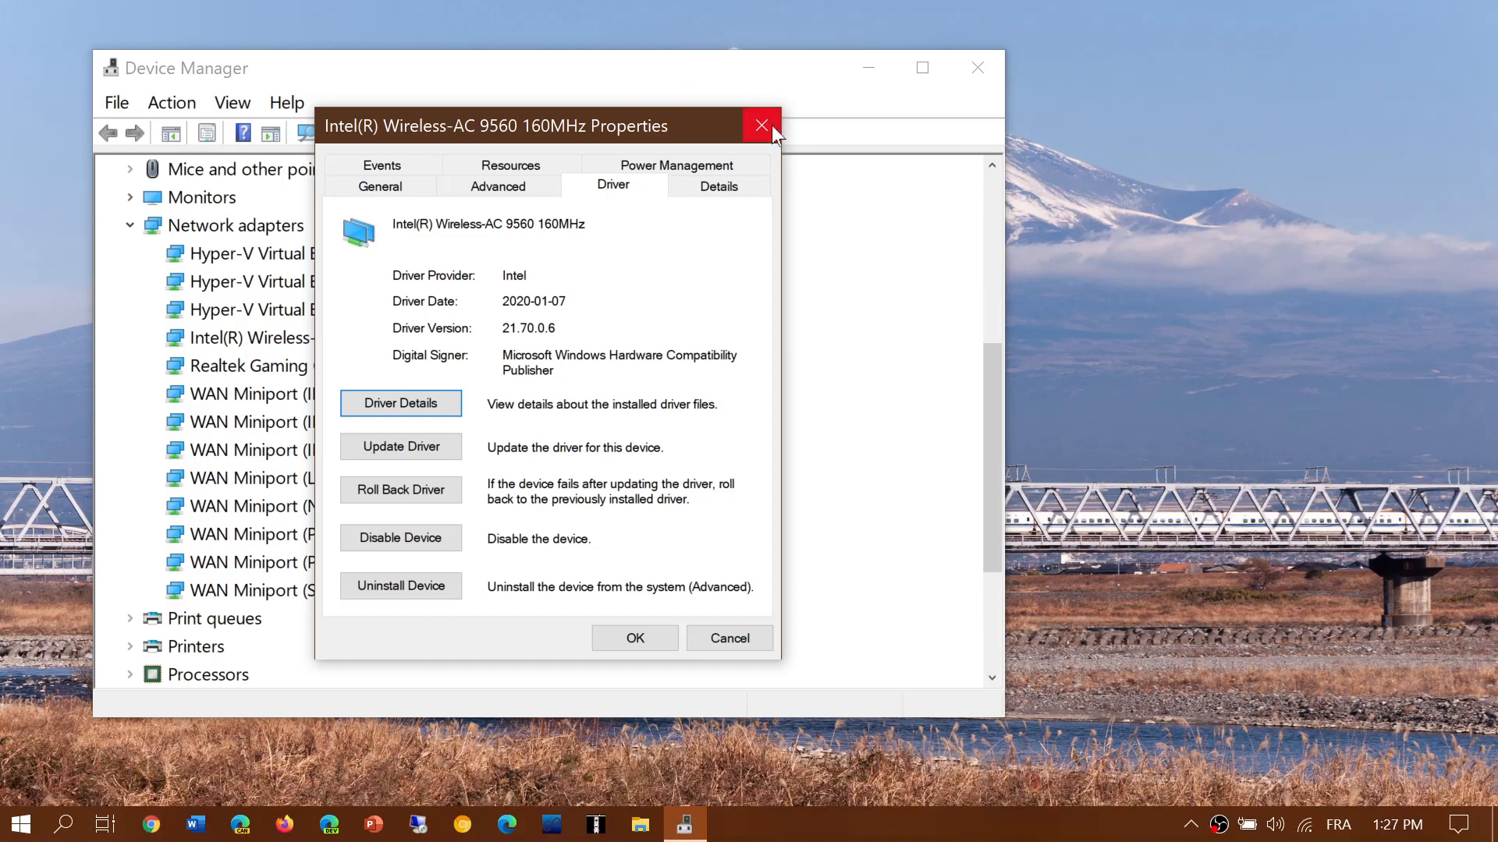
pyautogui.click(762, 126)
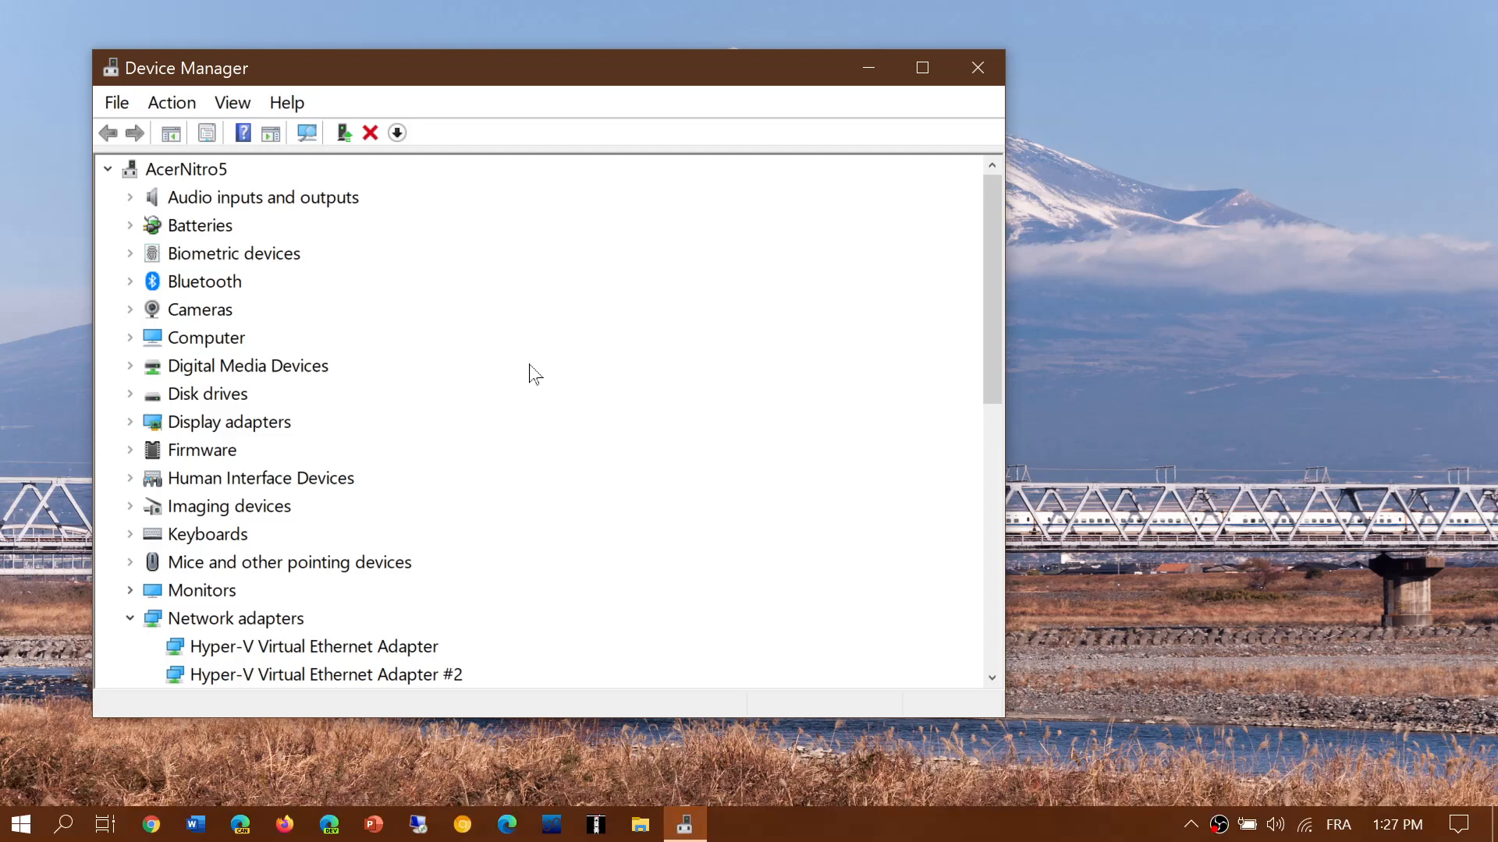